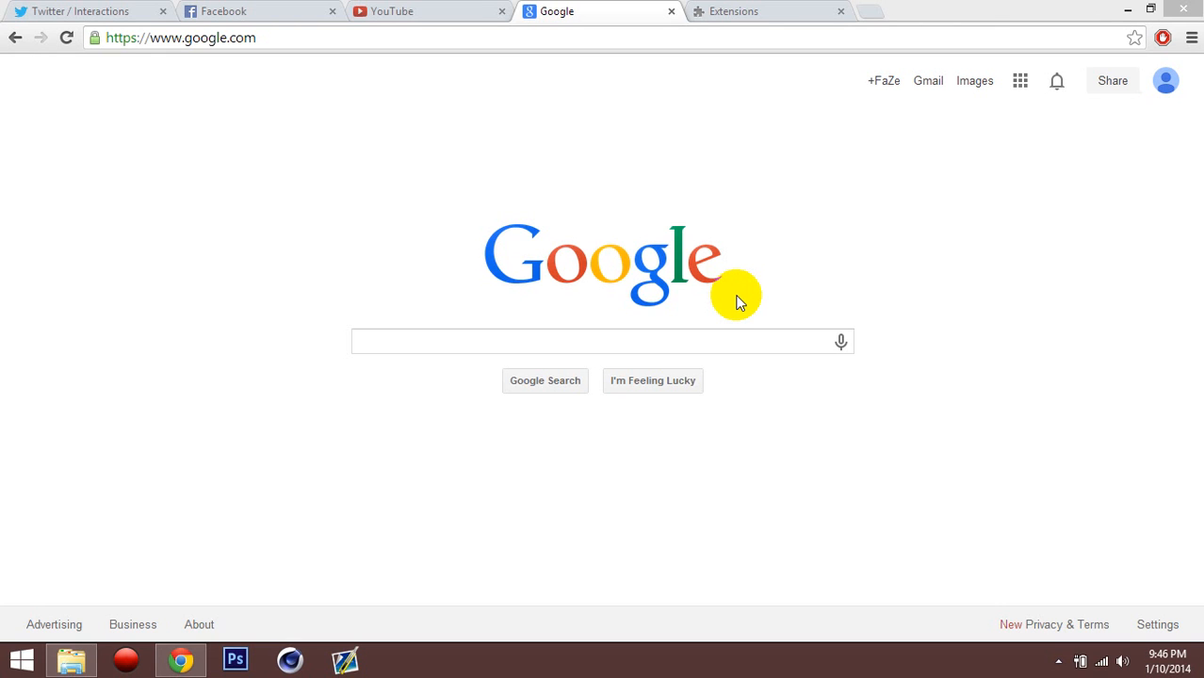
mouse_move(927, 79)
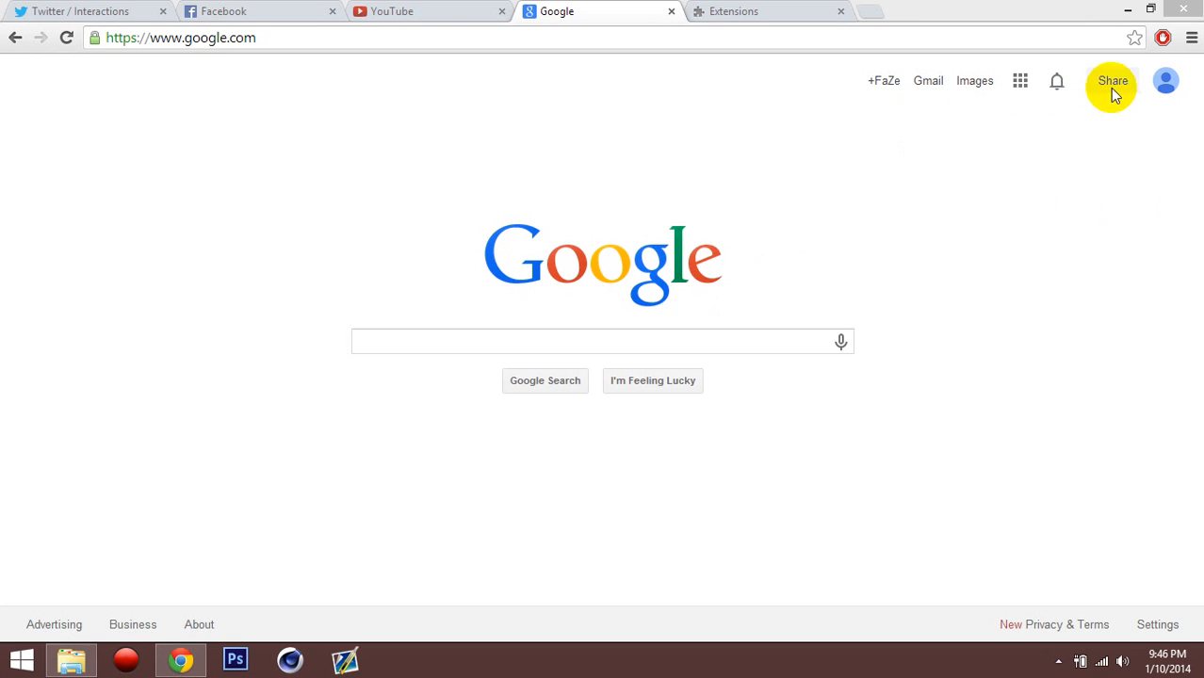
mouse_move(528, 155)
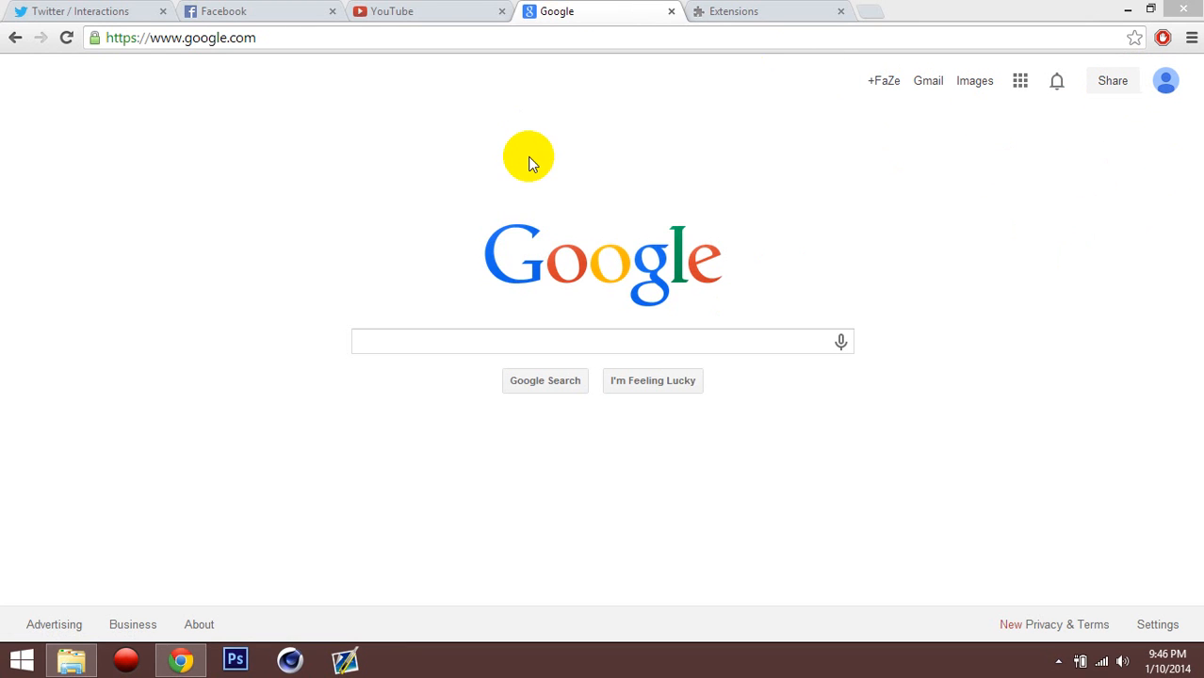
mouse_move(528, 518)
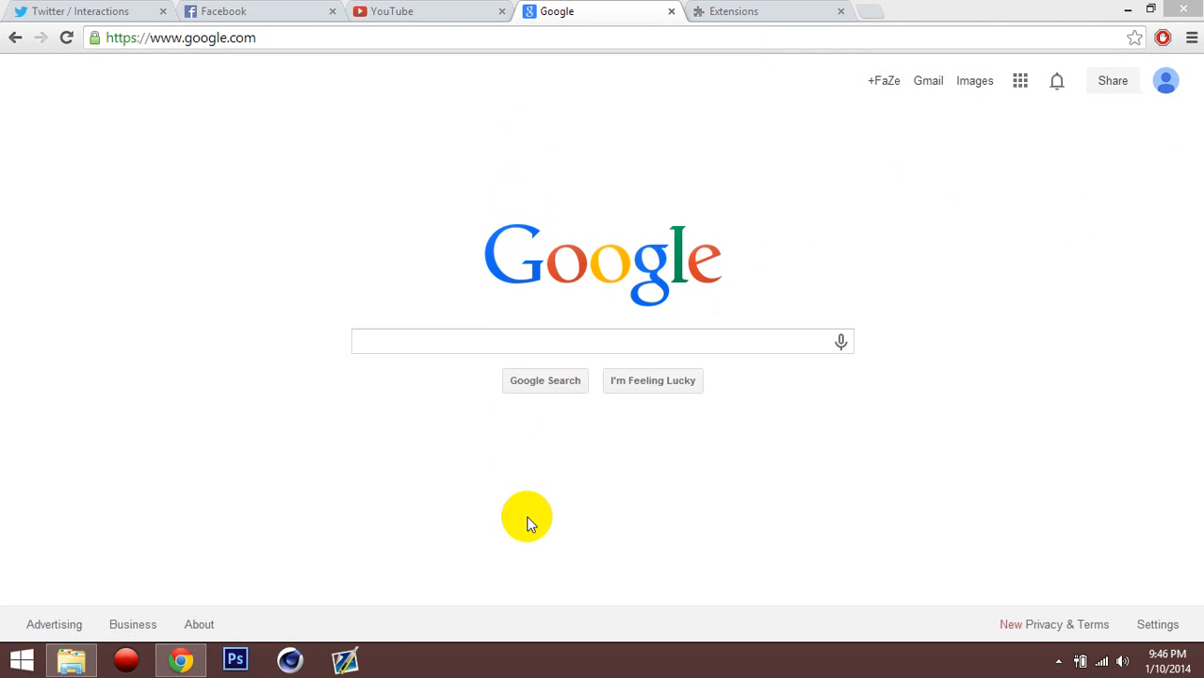
mouse_move(798, 294)
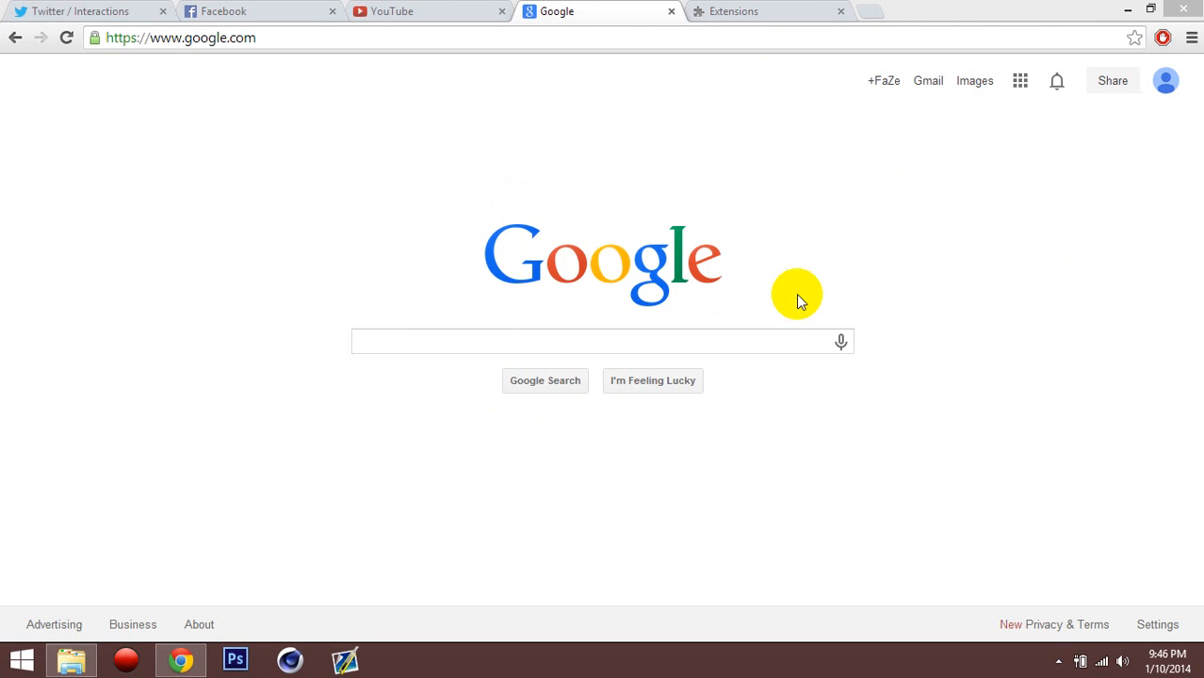
mouse_move(814, 437)
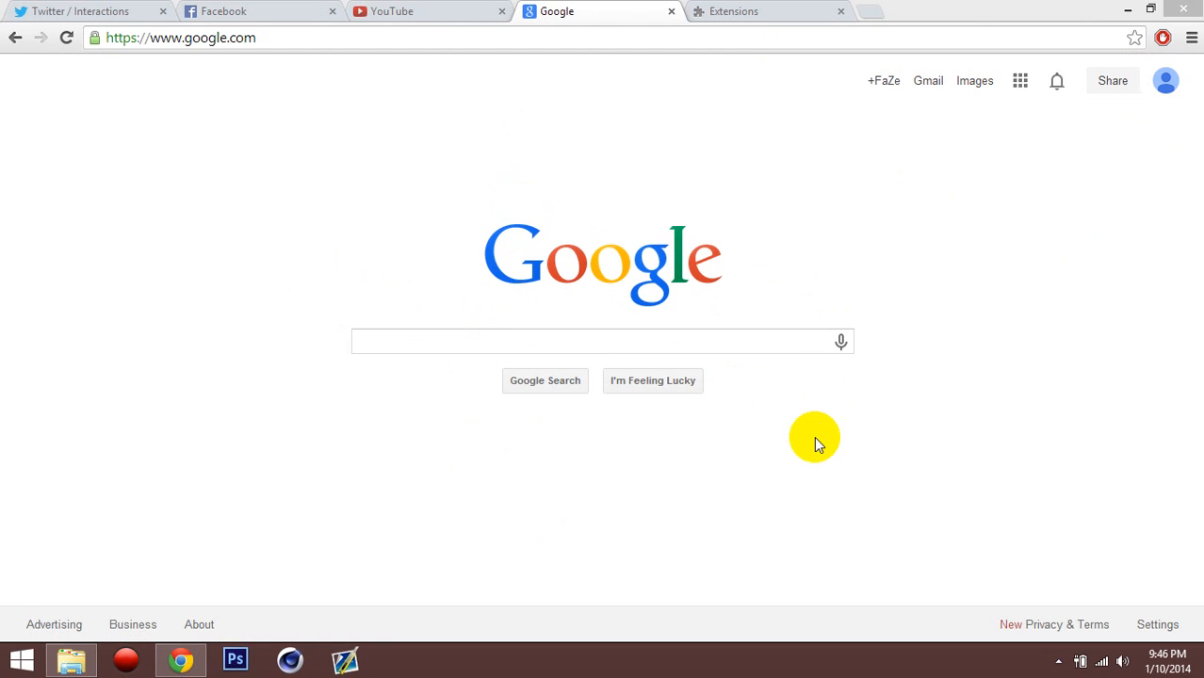
mouse_move(1191, 37)
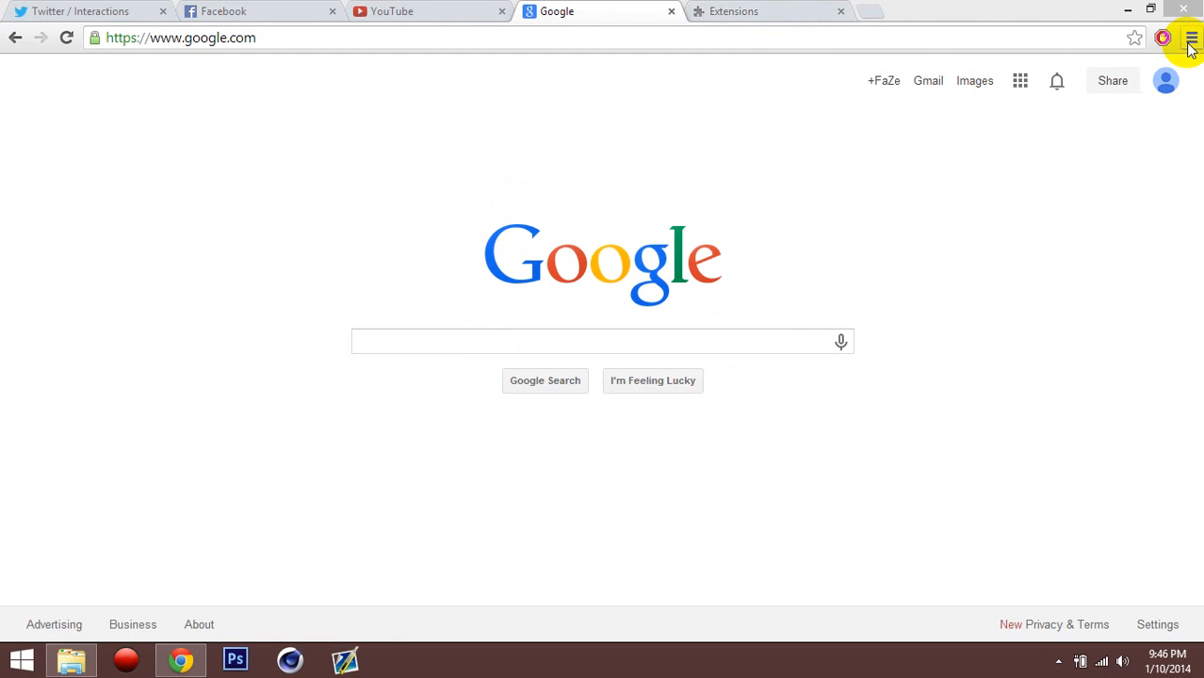
Show the Extensions page listing AdBlock 2.6.16 enabled, after a brief detour to Settings
left_click(1191, 38)
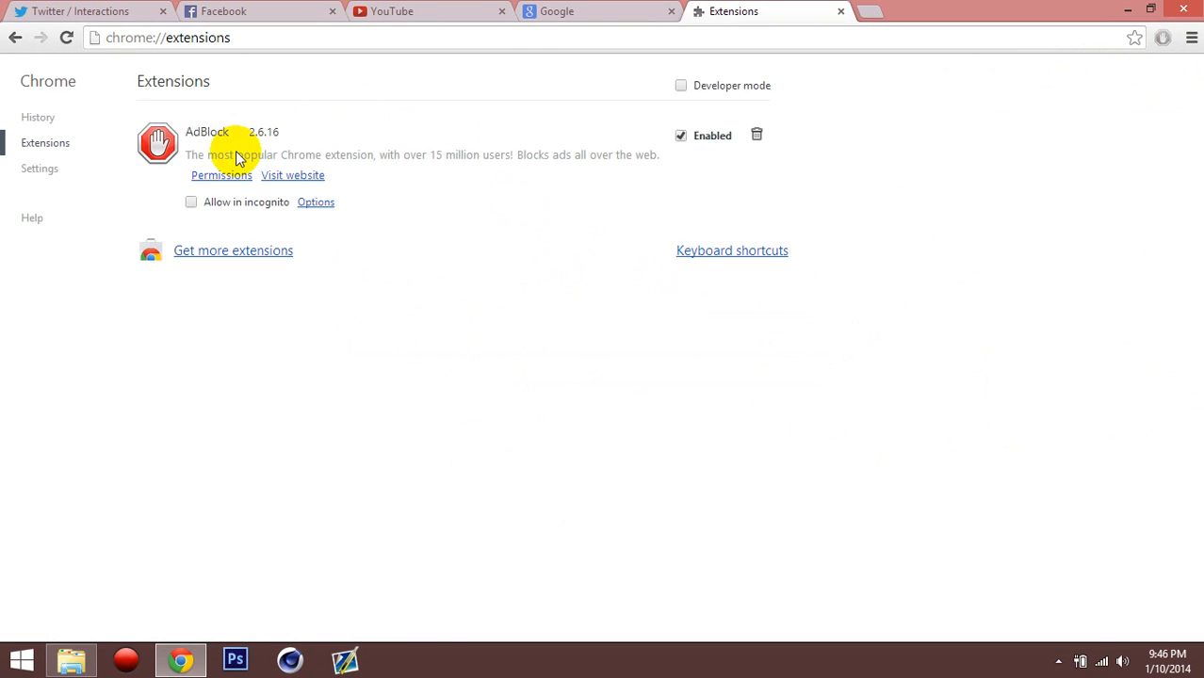
left_click(40, 168)
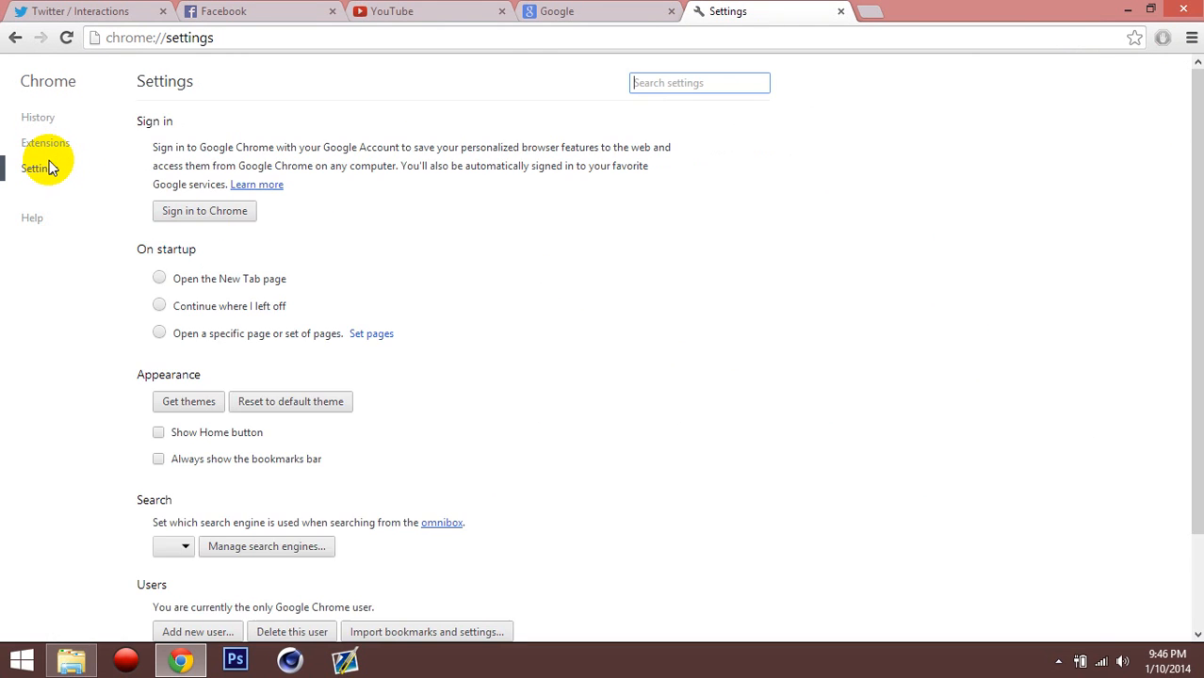
left_click(45, 143)
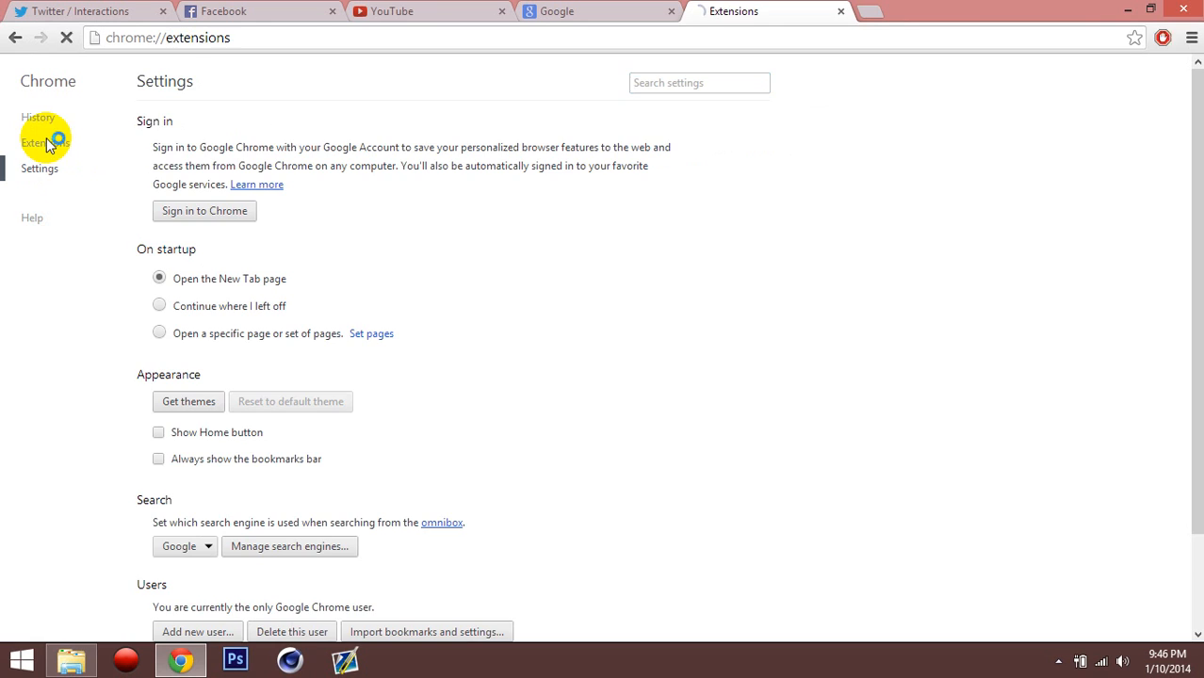
left_click(45, 143)
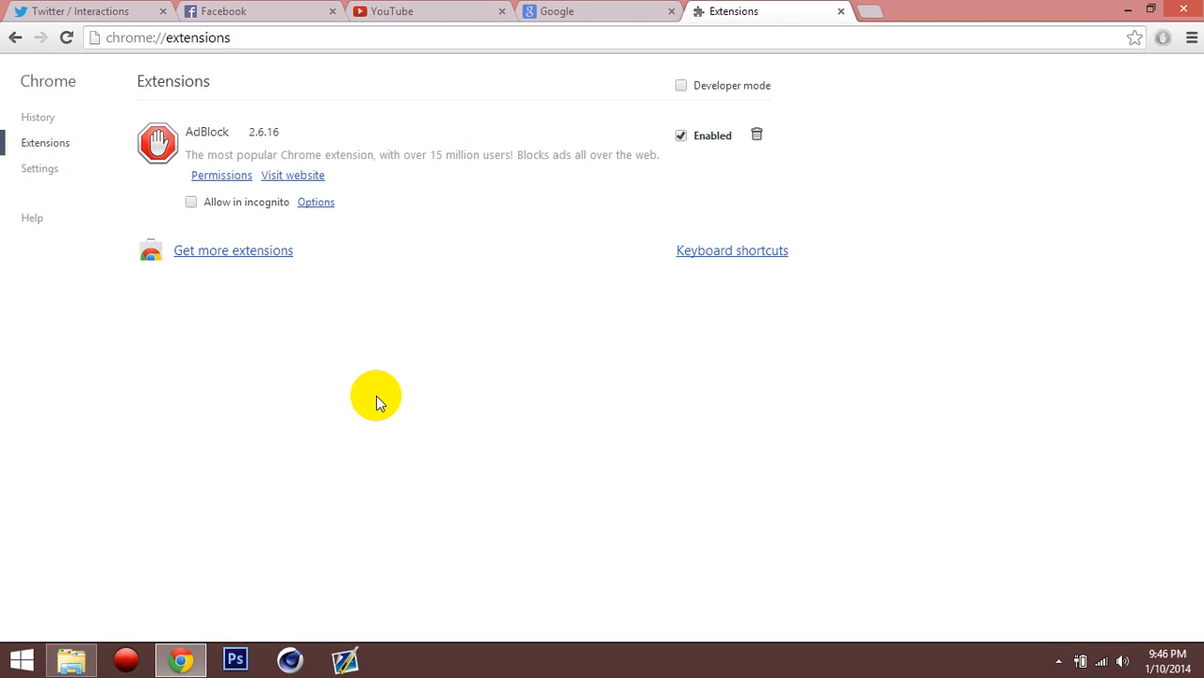
mouse_move(630, 426)
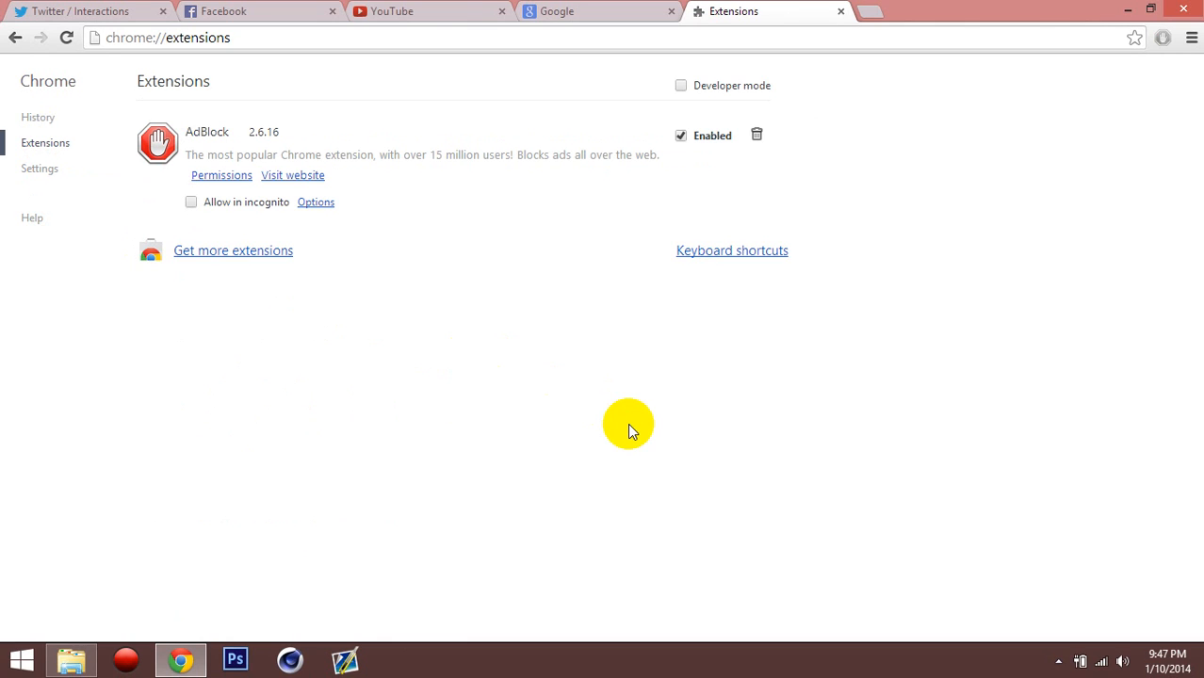
mouse_move(550, 337)
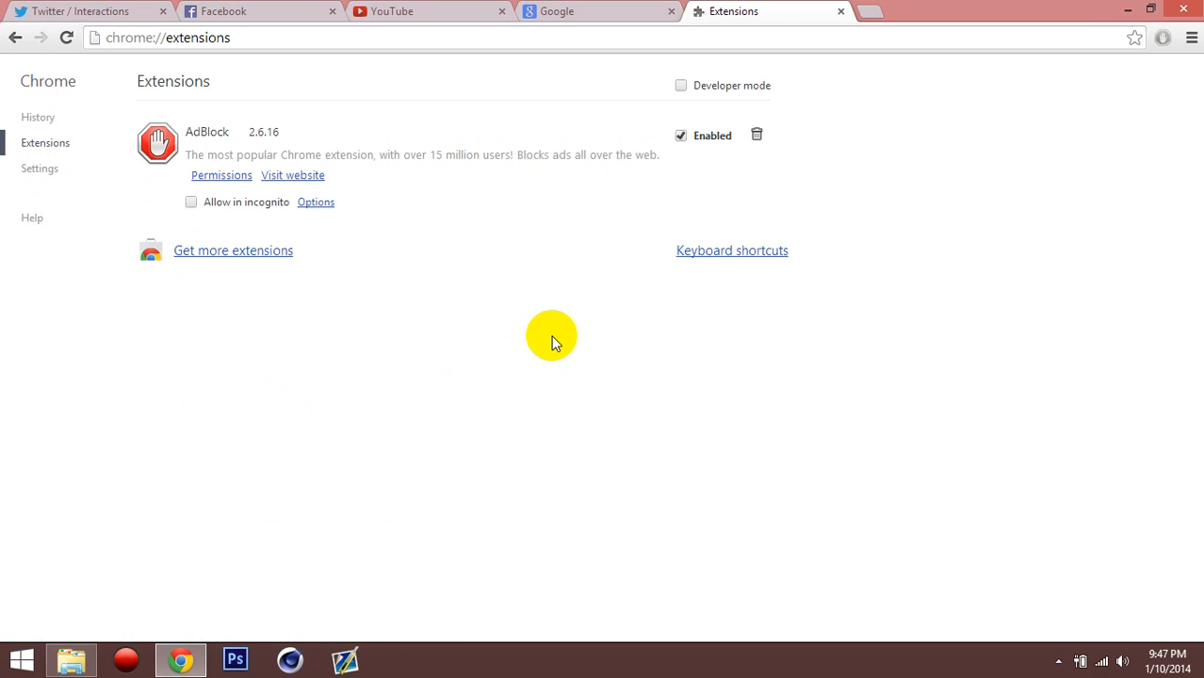
mouse_move(561, 252)
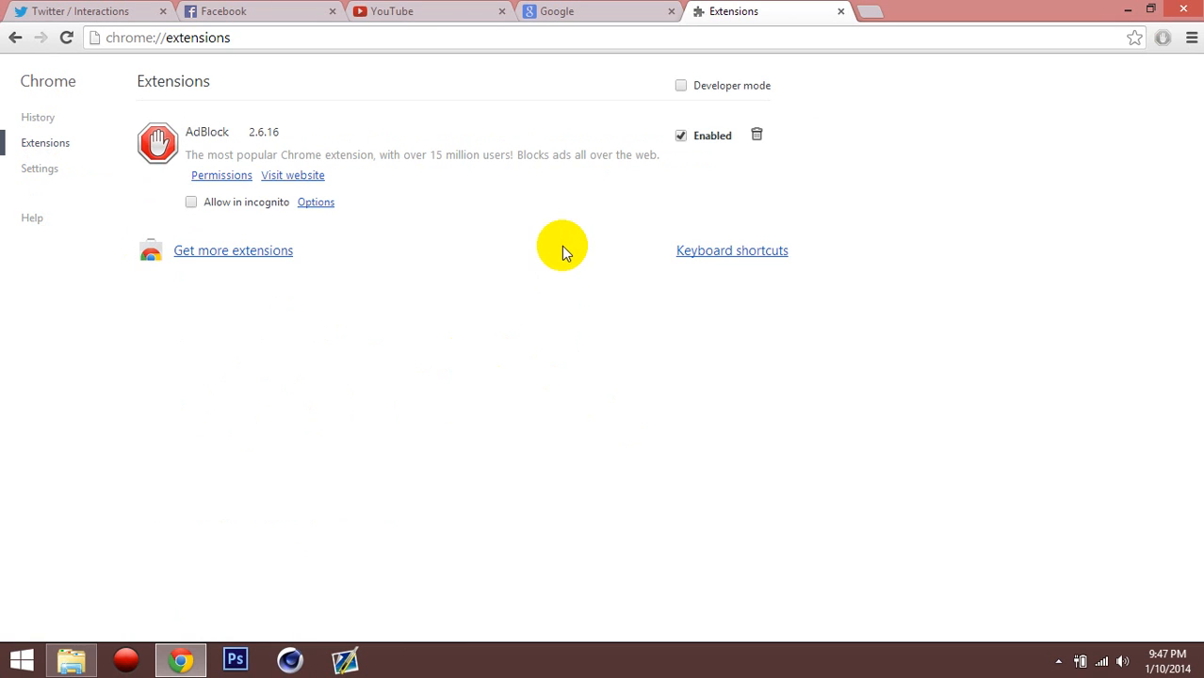
mouse_move(663, 200)
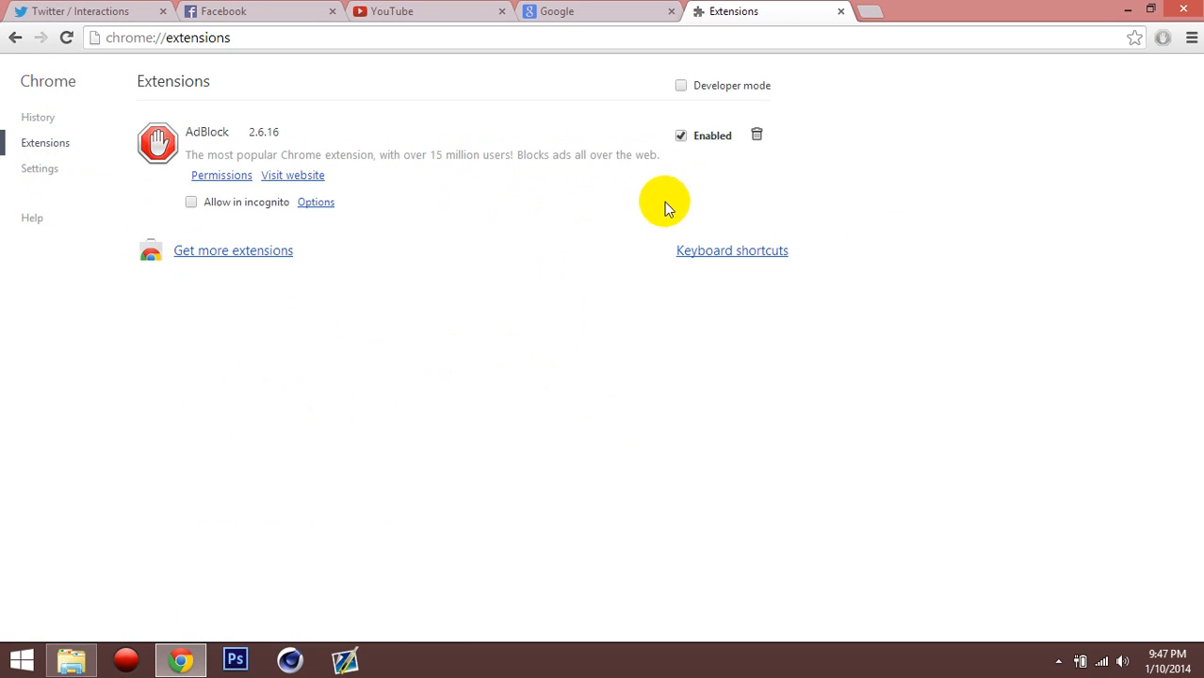
mouse_move(746, 194)
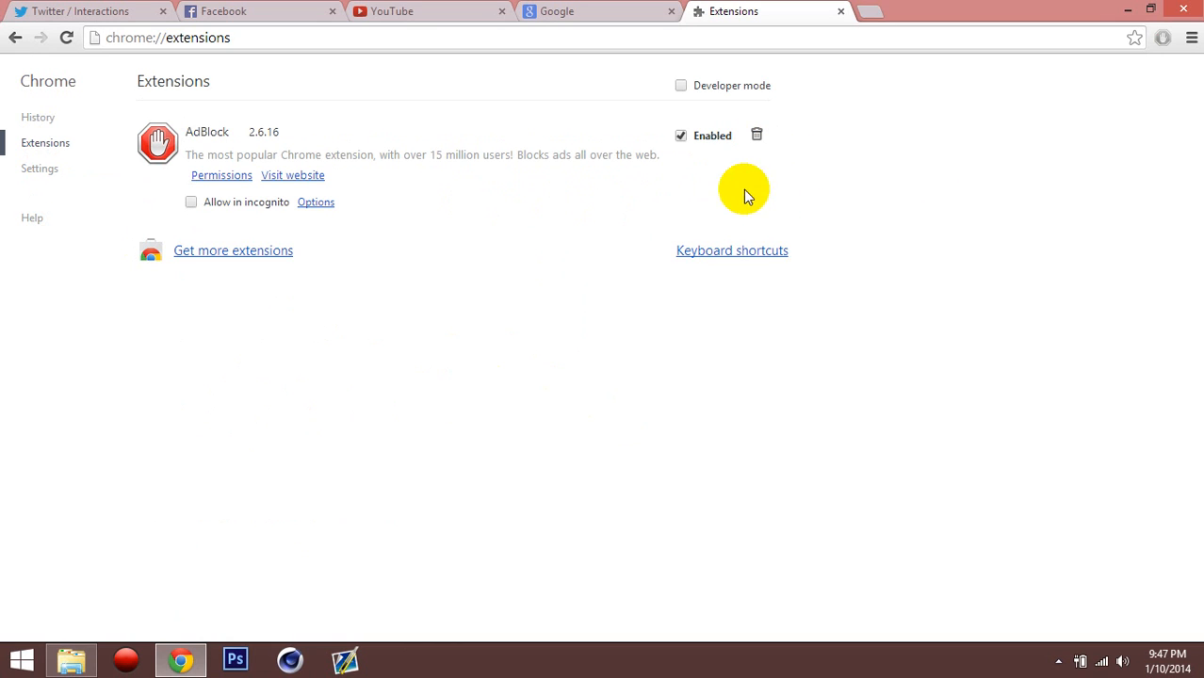
mouse_move(567, 374)
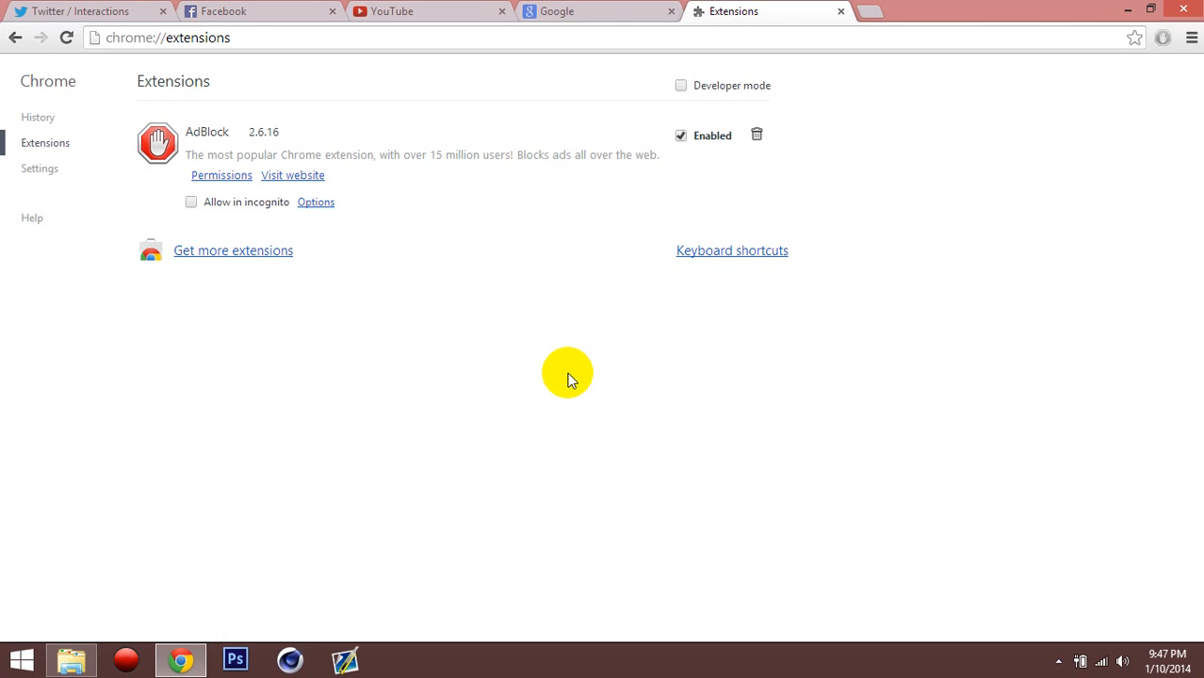
mouse_move(341, 306)
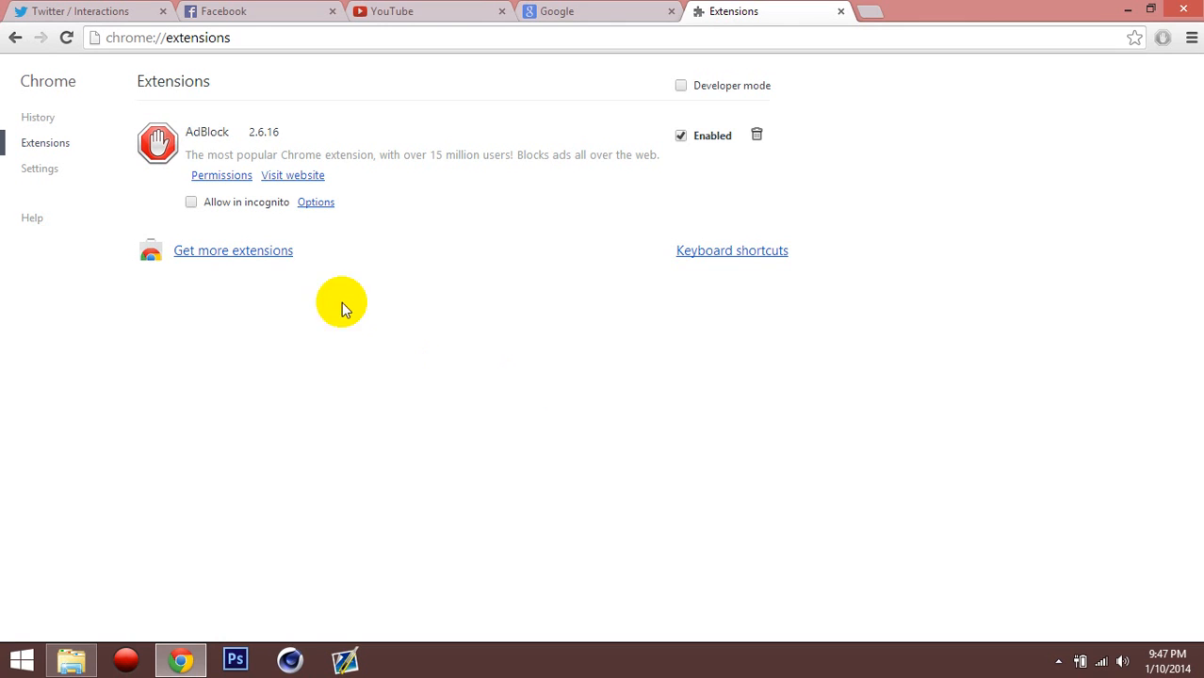
Search the Chrome Web Store for 'adblock', listing AdBlock, Adblock Plus and Adblock for Youtube
left_click(232, 249)
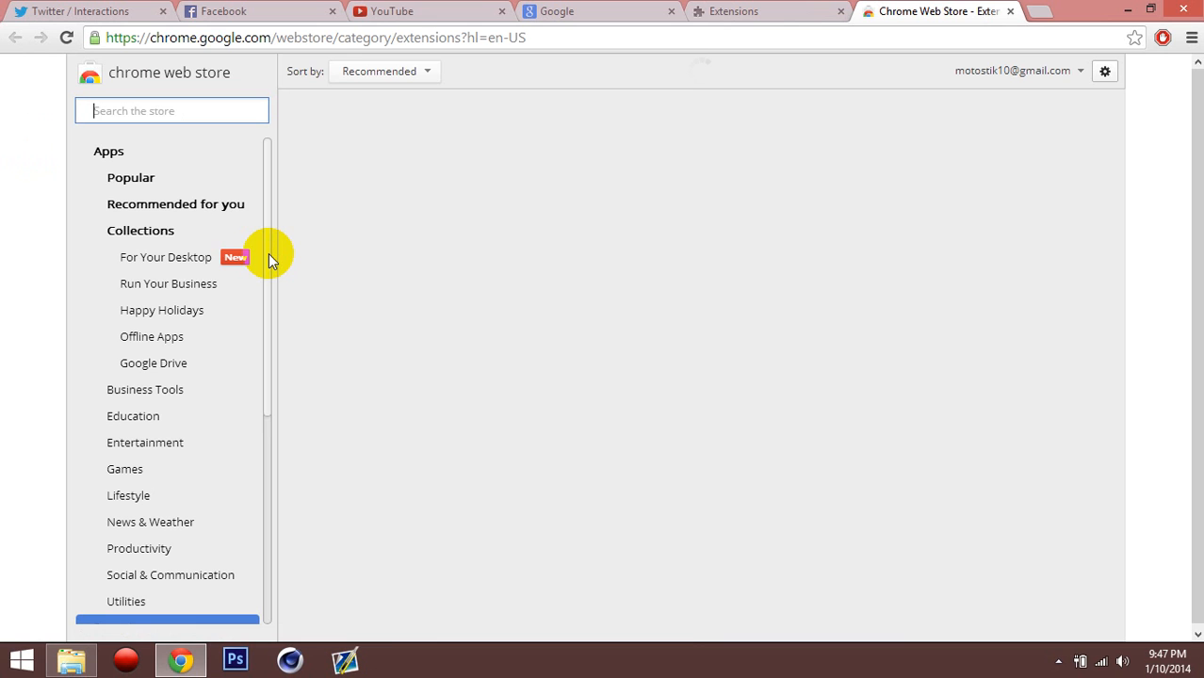
type("adblock")
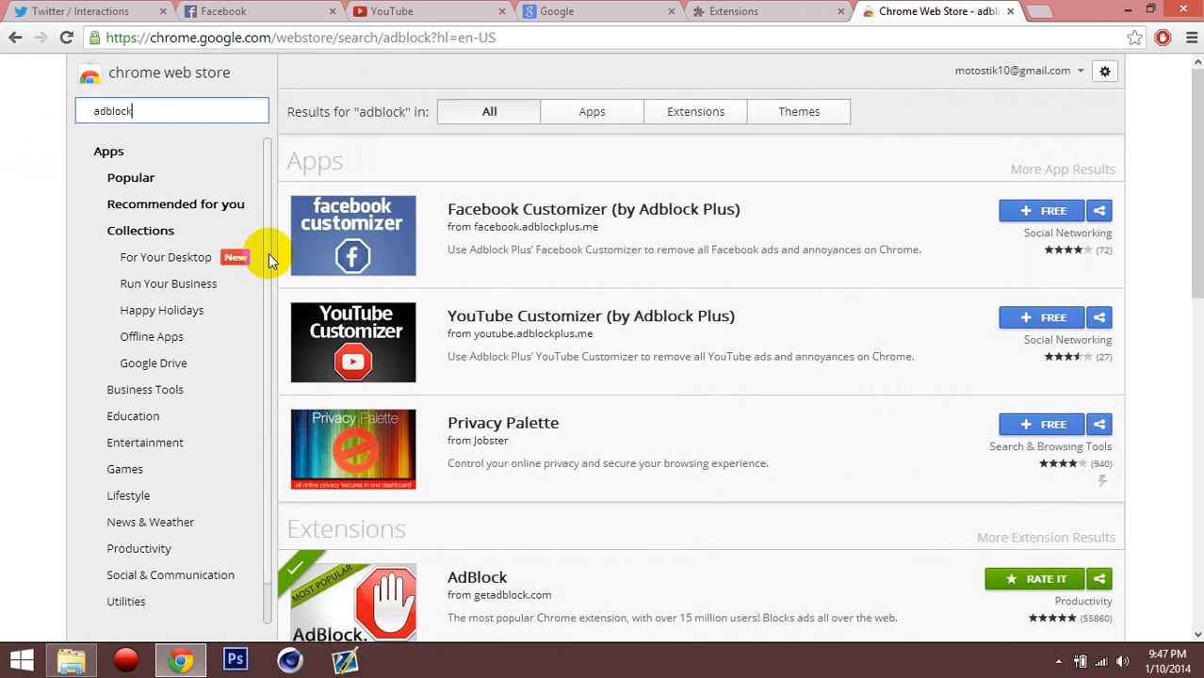
mouse_move(699, 418)
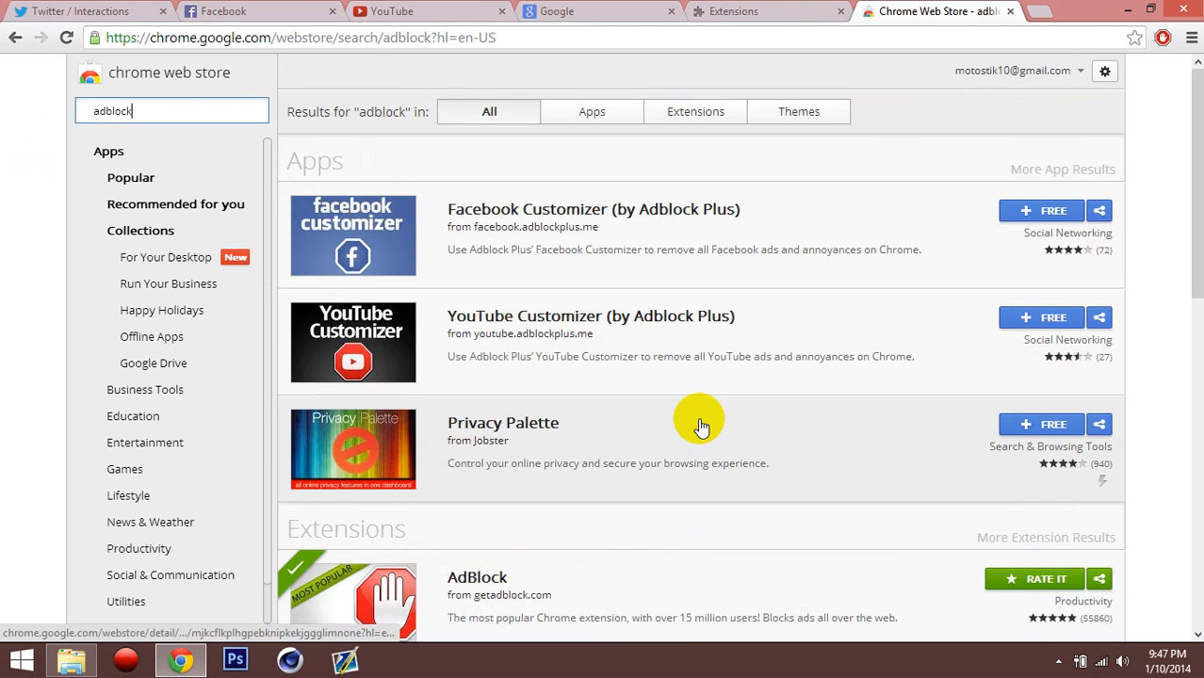
scroll("down", 3)
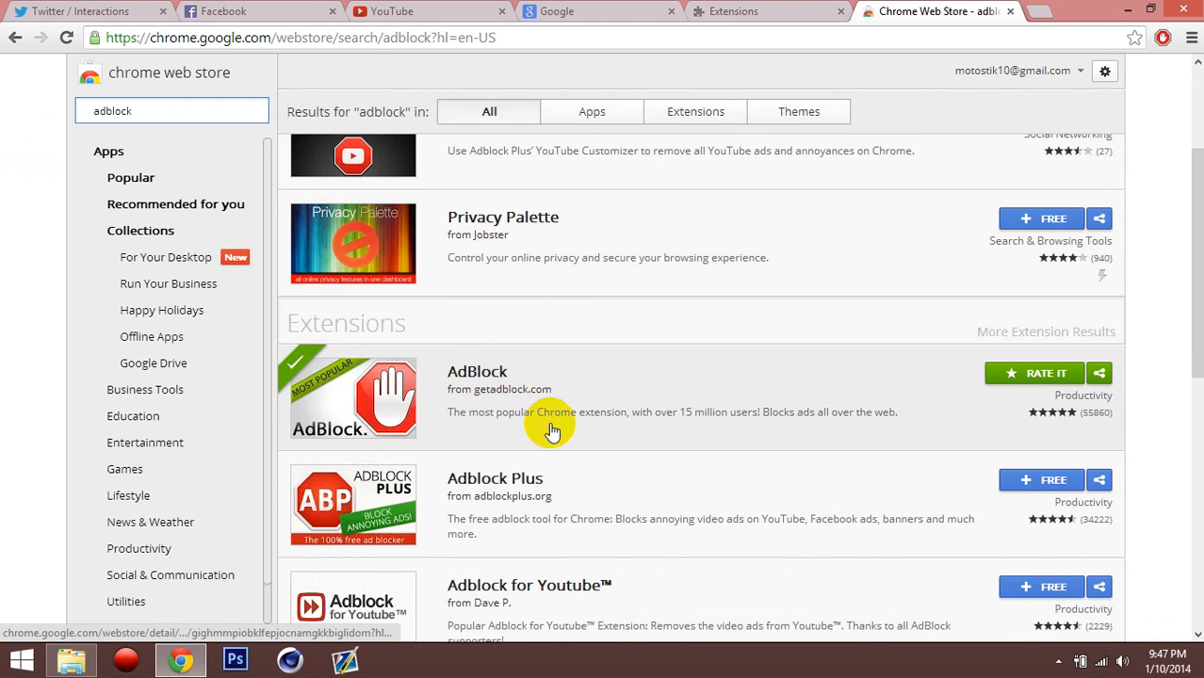
mouse_move(599, 426)
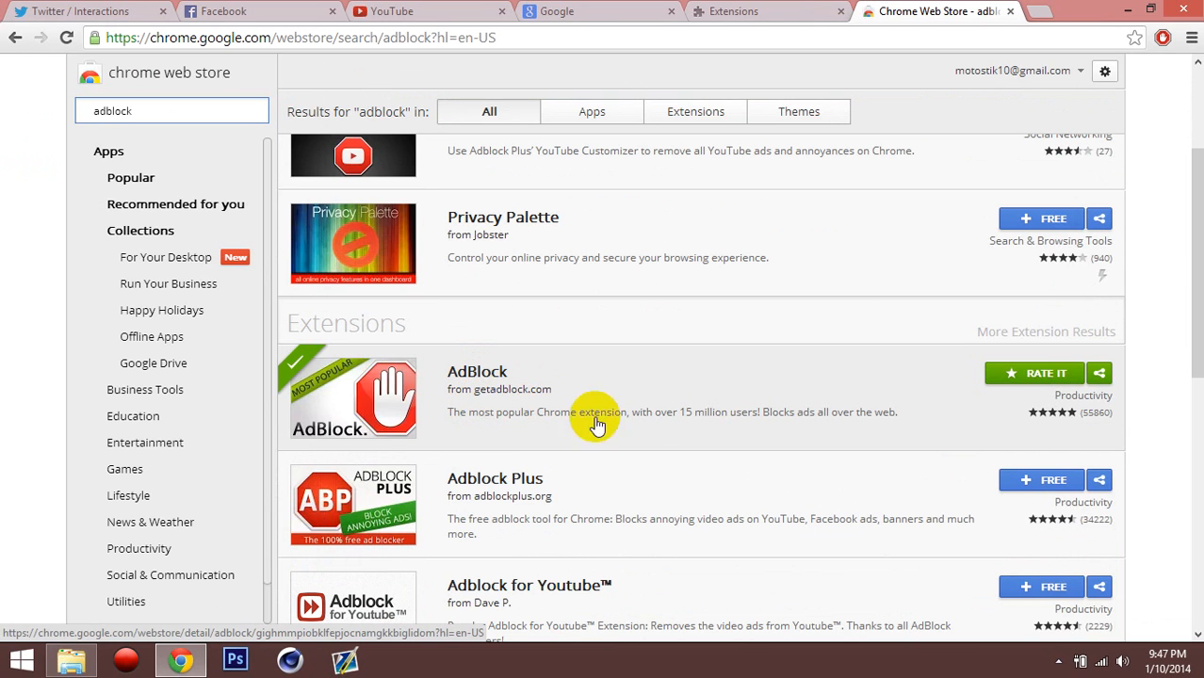
mouse_move(638, 460)
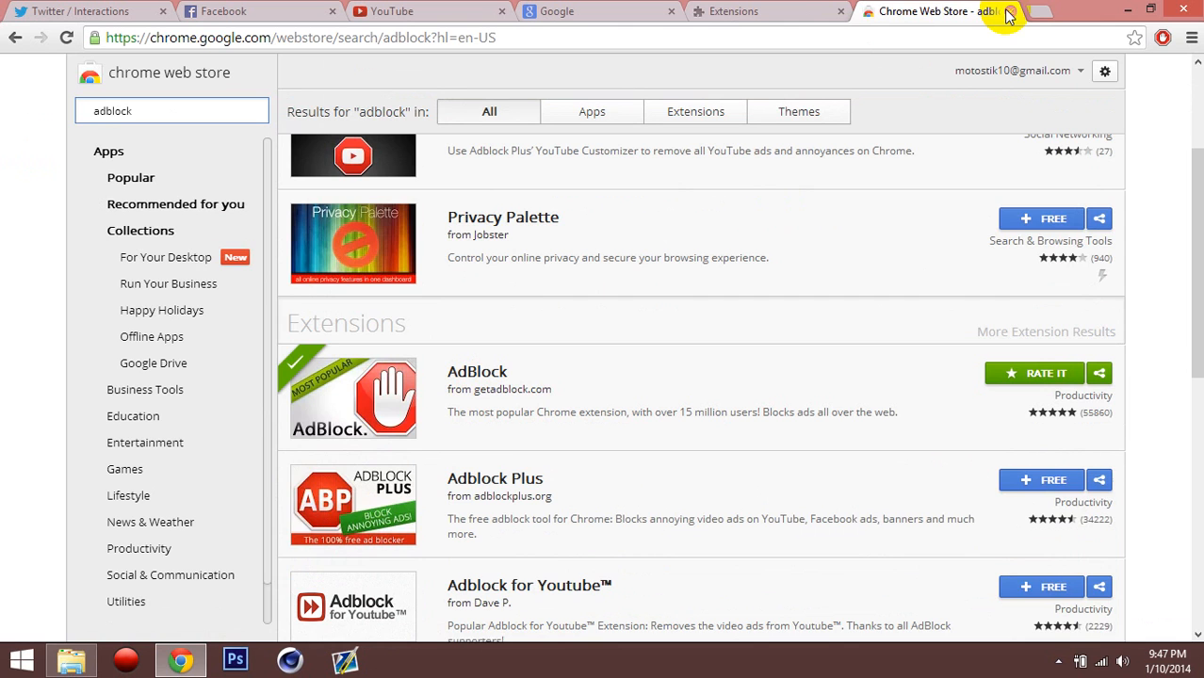
Close the Web Store tab and switch to the YouTube homepage
left_click(1009, 11)
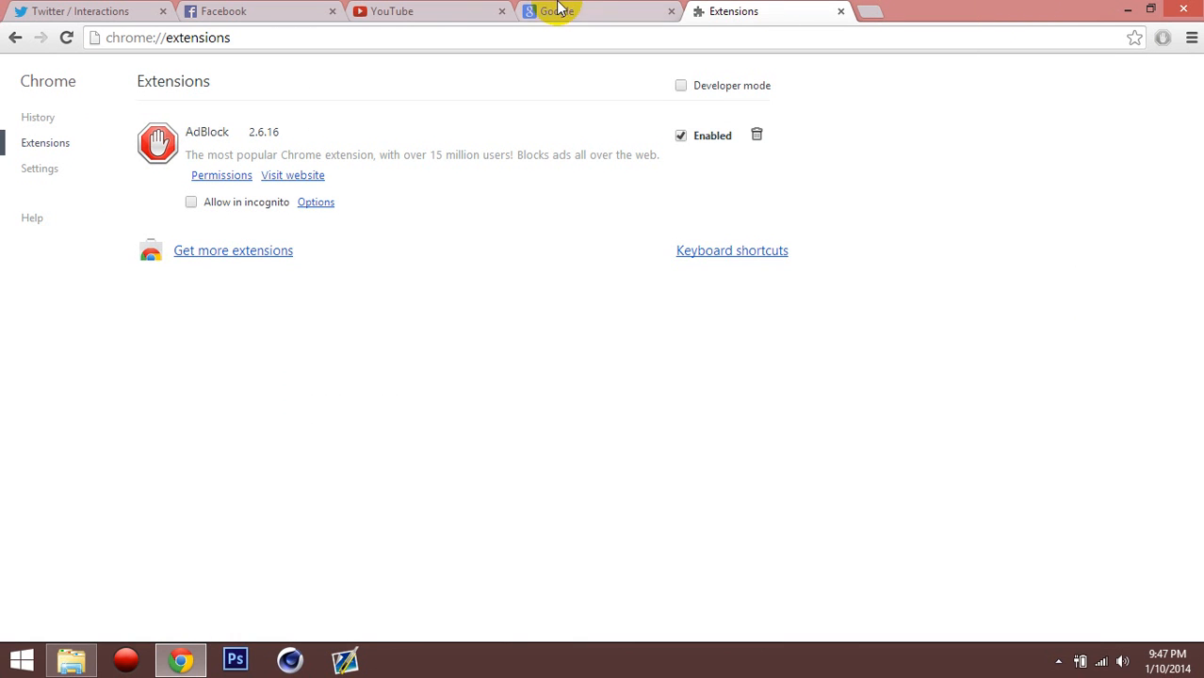
left_click(392, 12)
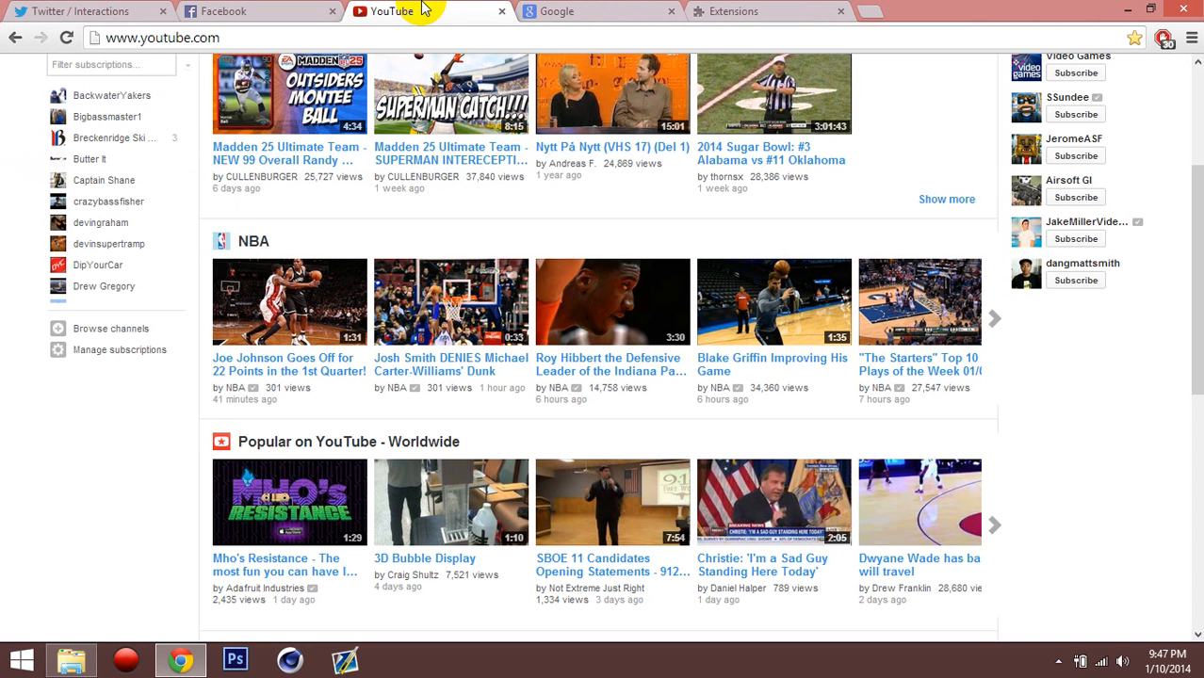
mouse_move(991, 150)
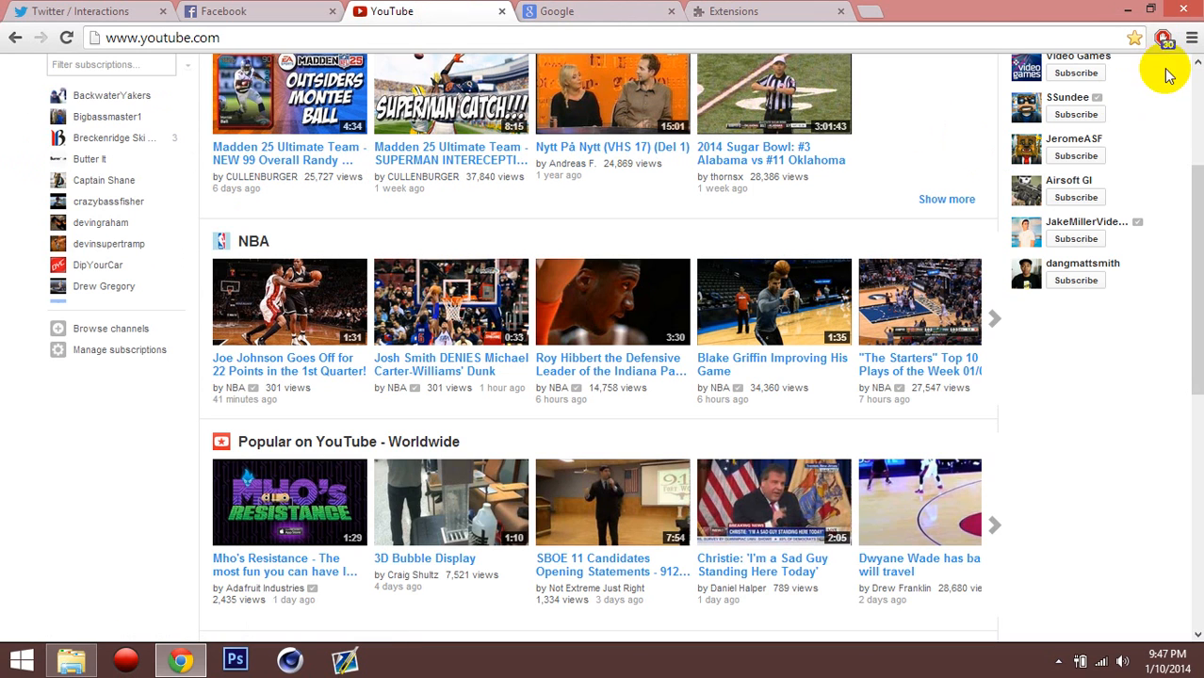
left_click(1167, 38)
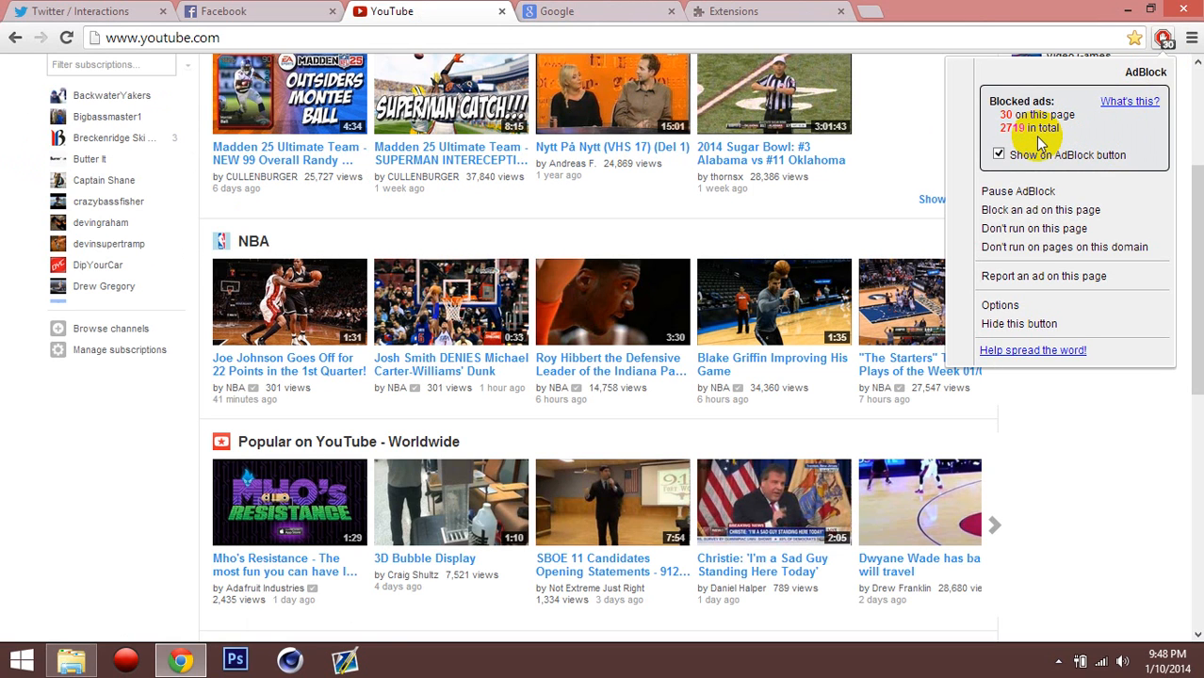
mouse_move(1096, 175)
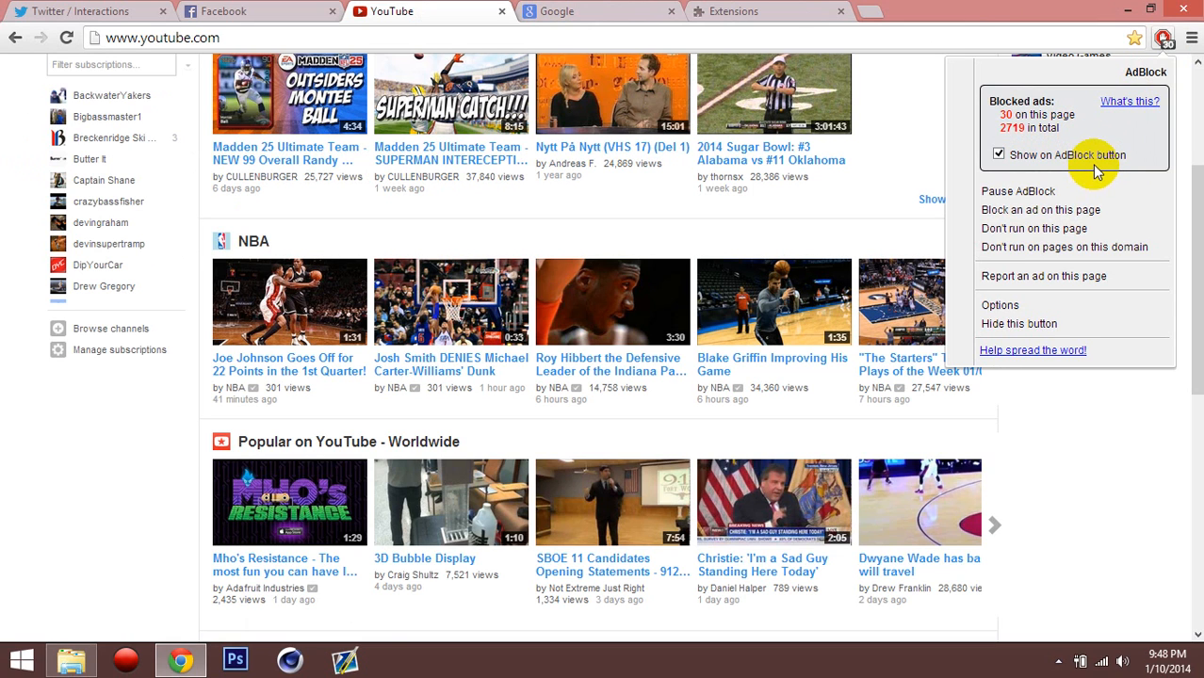
mouse_move(1112, 165)
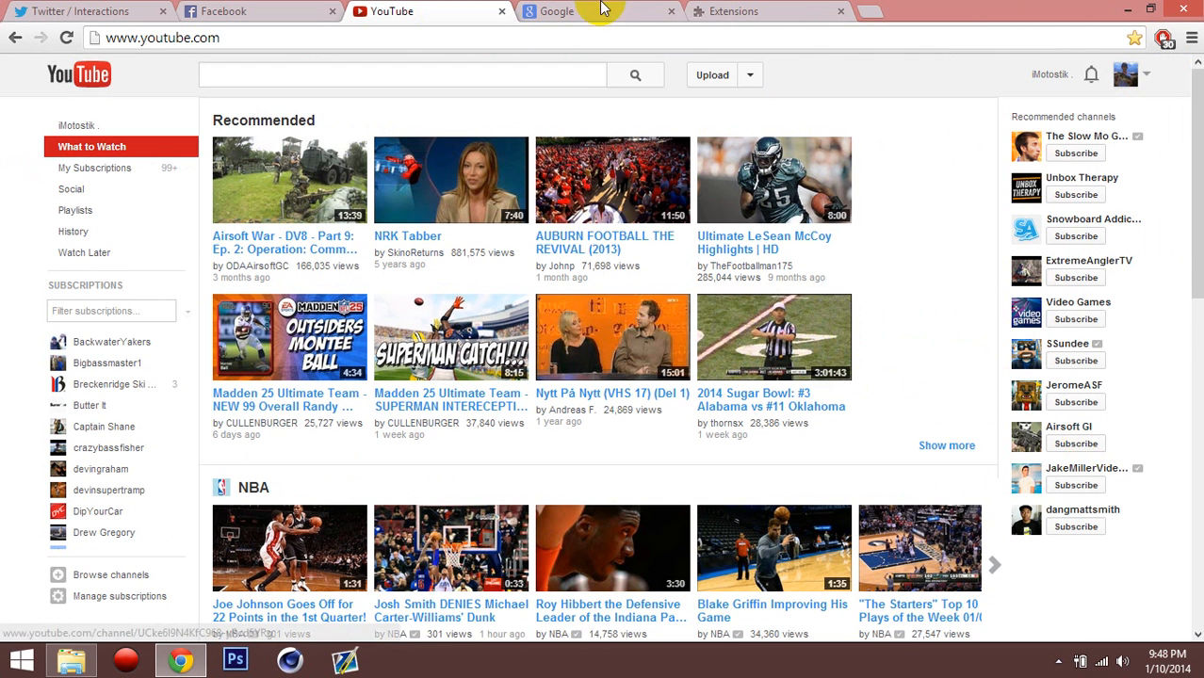
Switch back to the Extensions page showing AdBlock 2.6.16 enabled
left_click(763, 11)
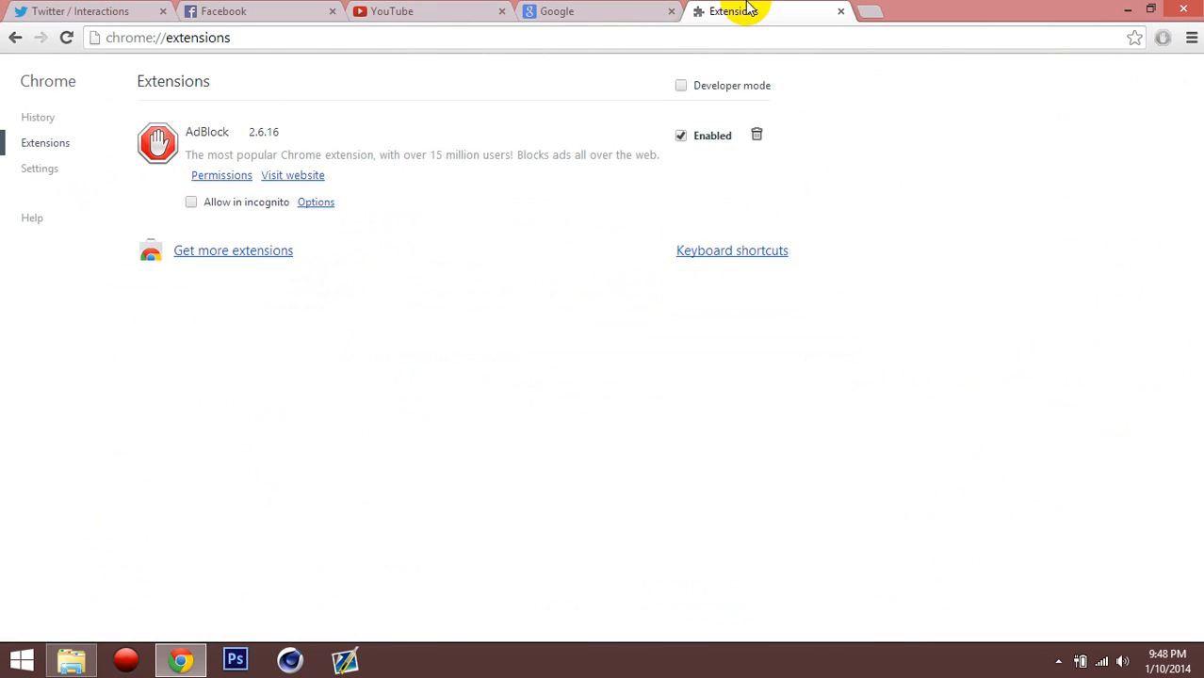
mouse_move(855, 411)
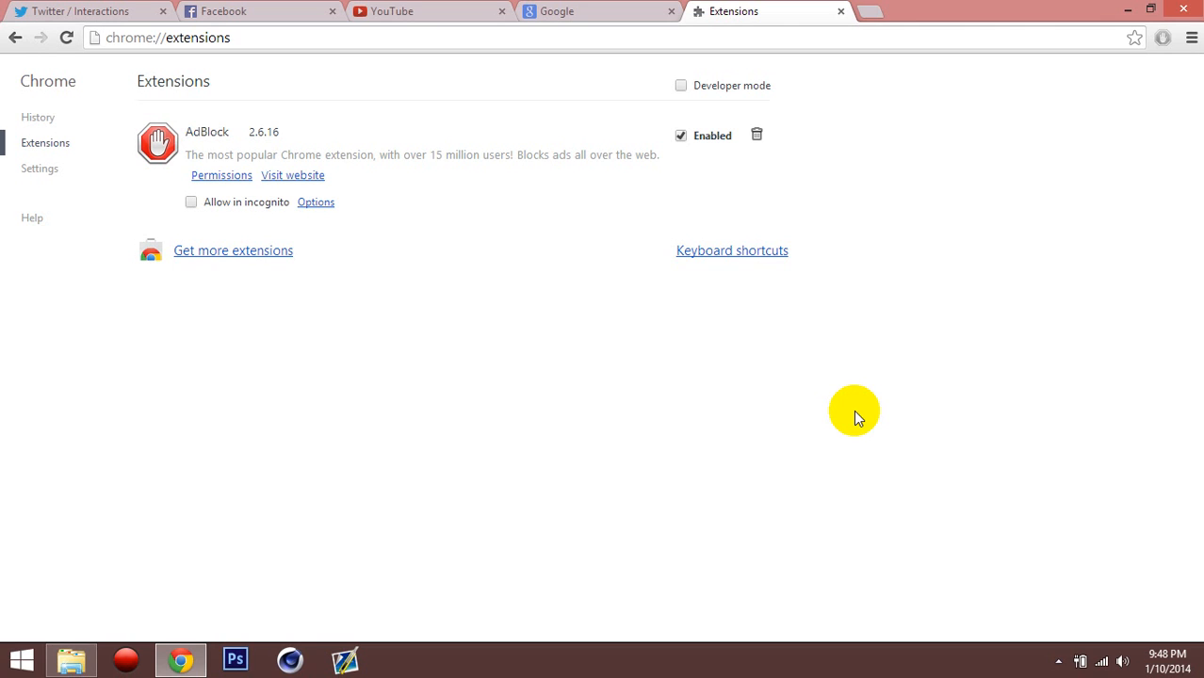
mouse_move(648, 463)
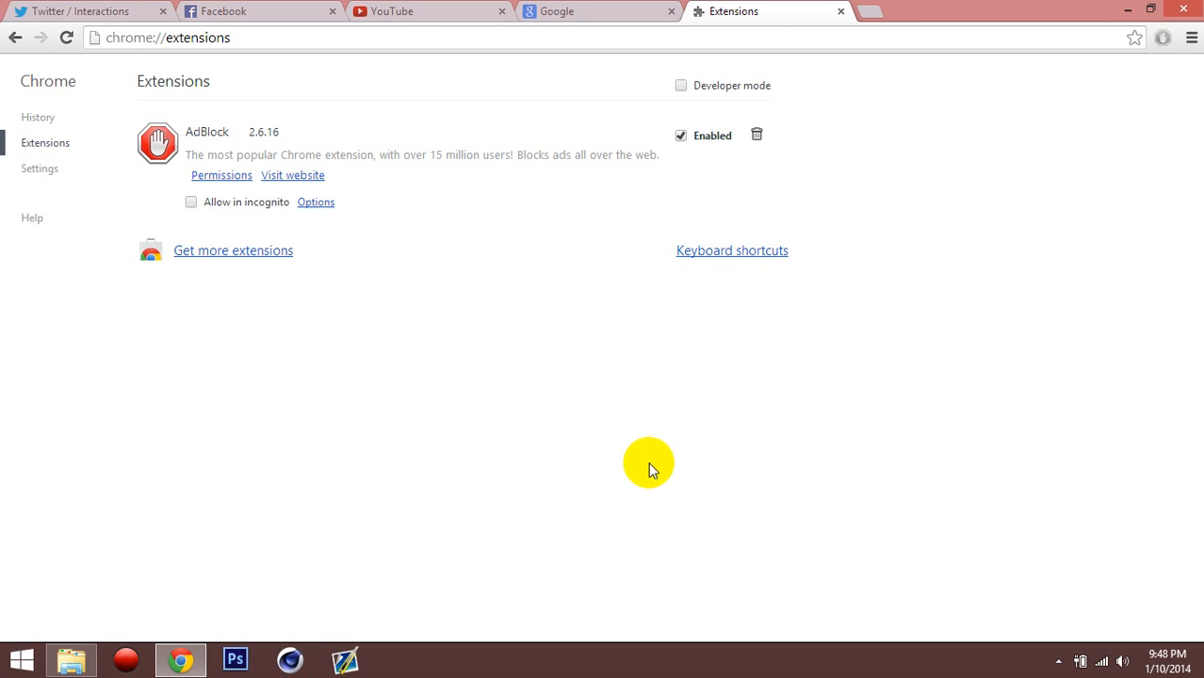